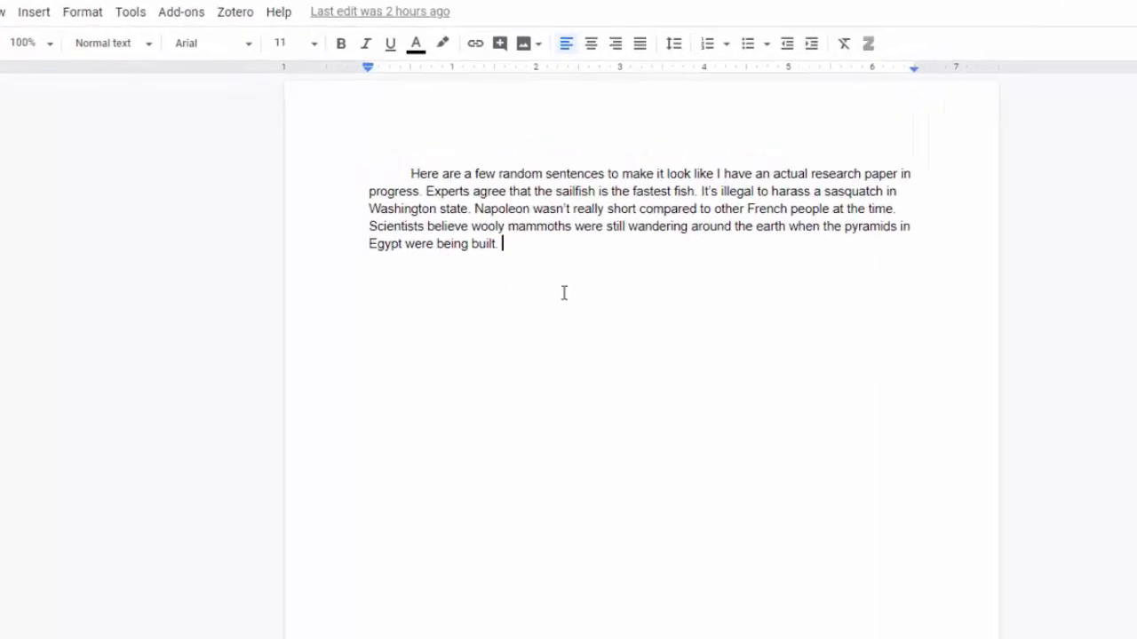
Start a new in-text citation from the Zotero menu's Add/edit citation command
left_click(235, 12)
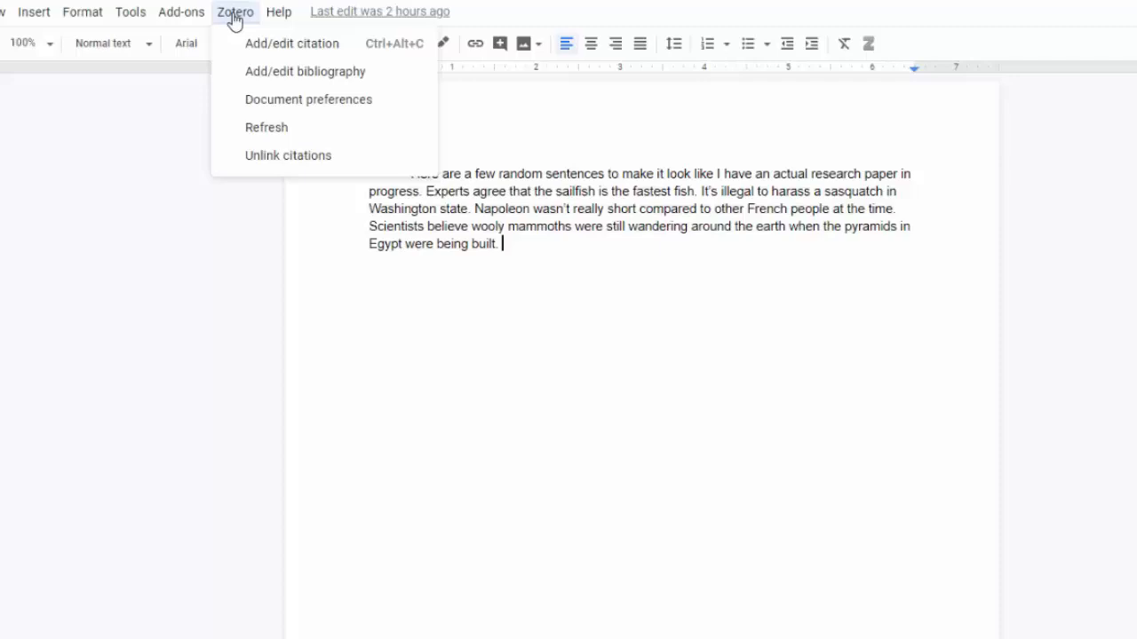
mouse_move(292, 43)
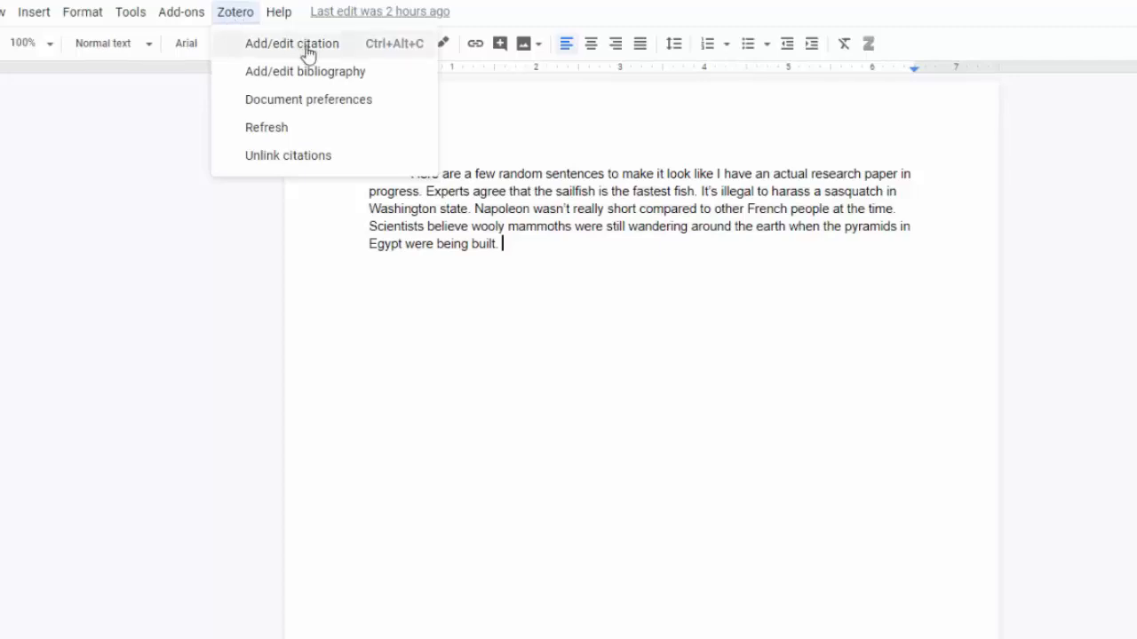
left_click(308, 99)
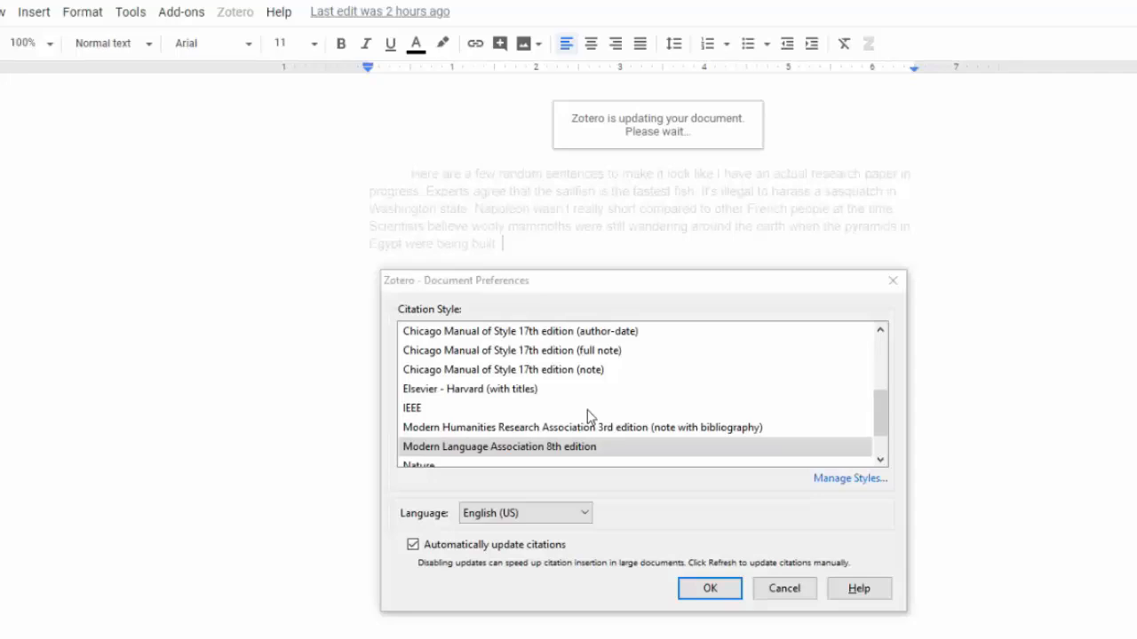
mouse_move(528, 371)
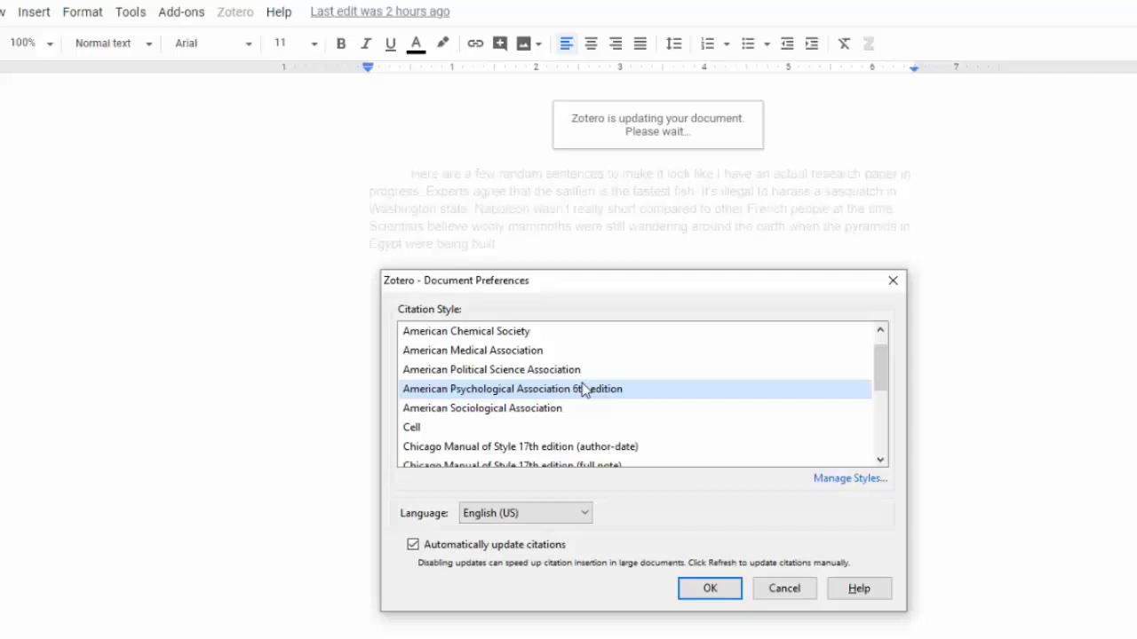
mouse_move(600, 402)
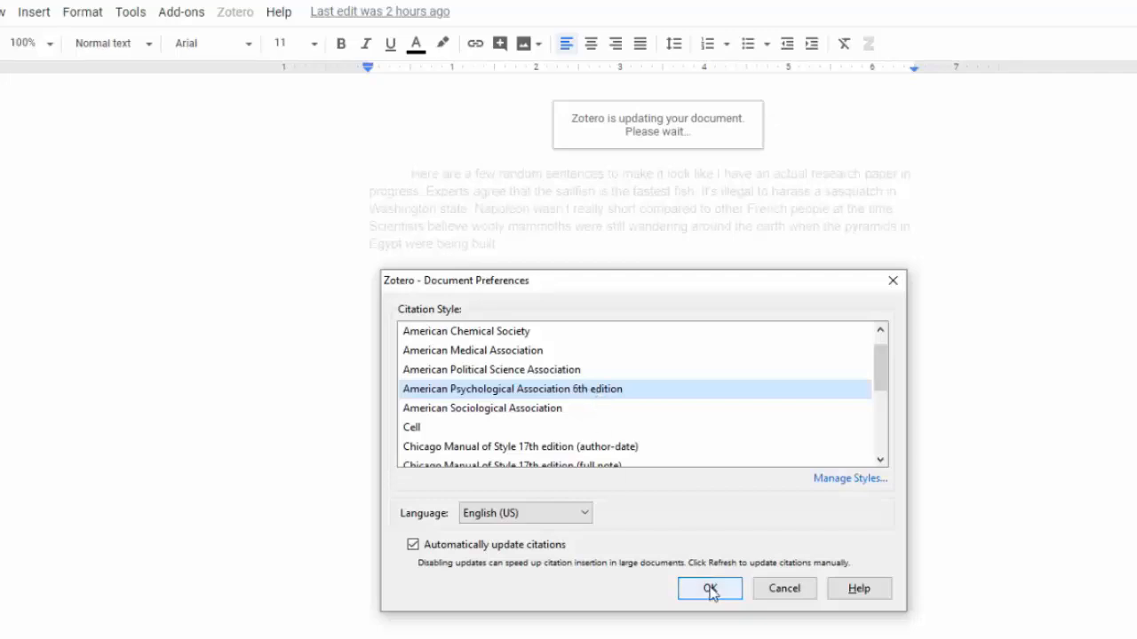
Confirm American Psychological Association 6th edition as the document's citation style
left_click(710, 589)
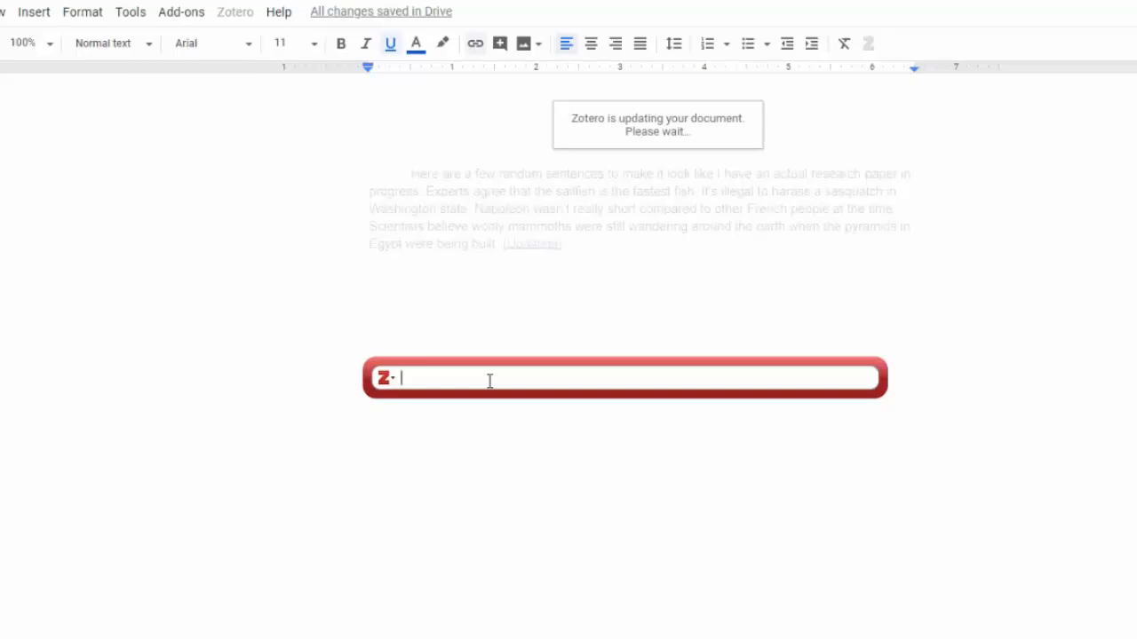
Search 'natu' and cite the BBC Radio 4 13 mammoth facts source (n.d.) at the paragraph end
type("natu")
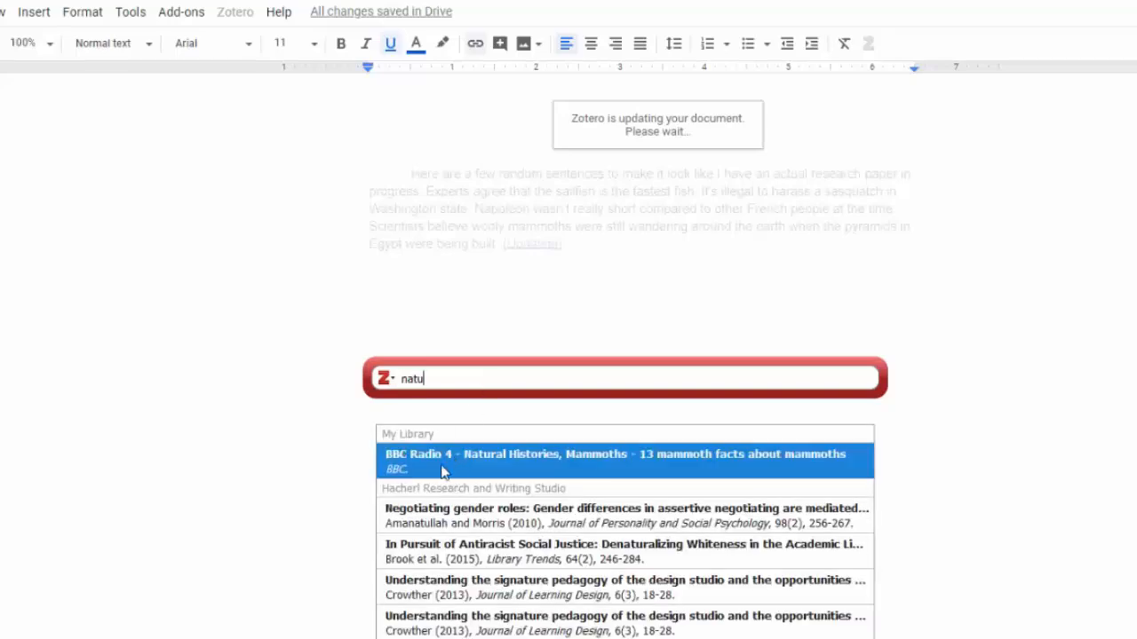
left_click(623, 460)
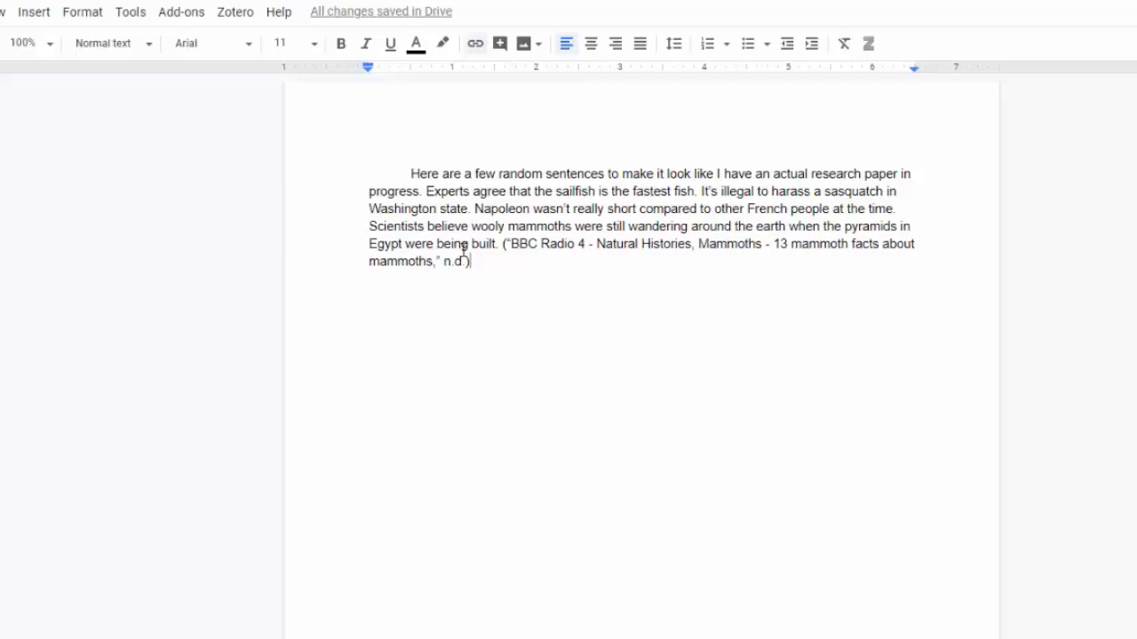
mouse_move(530, 273)
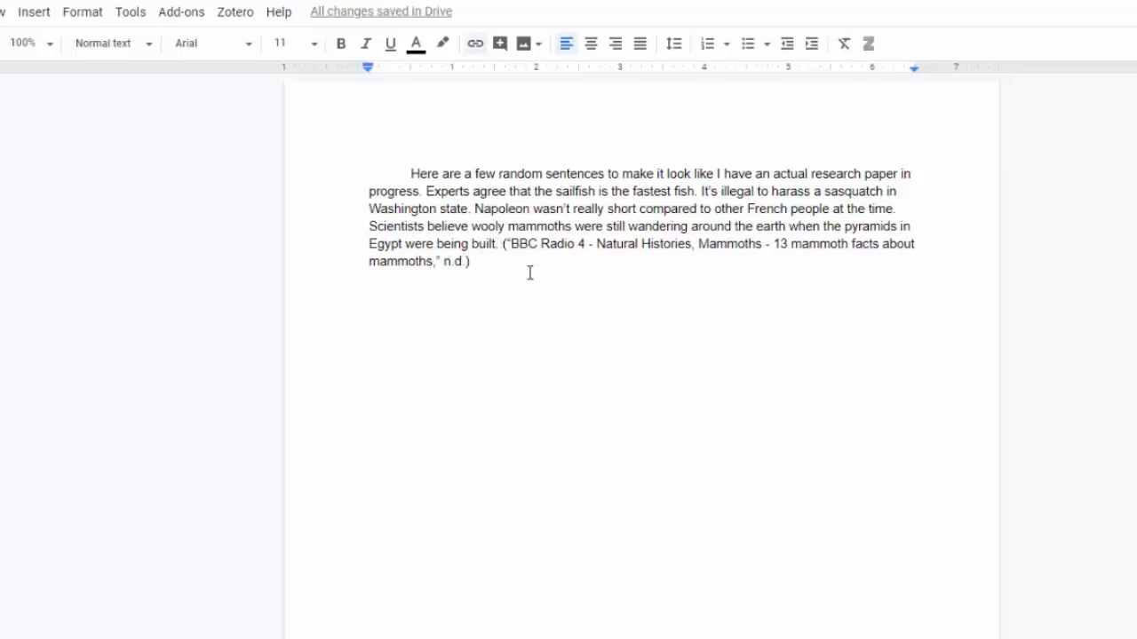